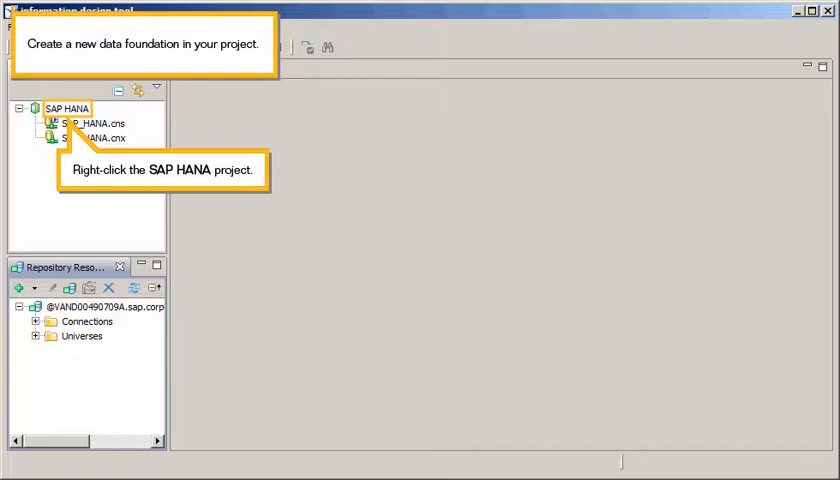
# Start a new data foundation from the SAP HANA project's New menu.
pyautogui.rightClick(68, 108)
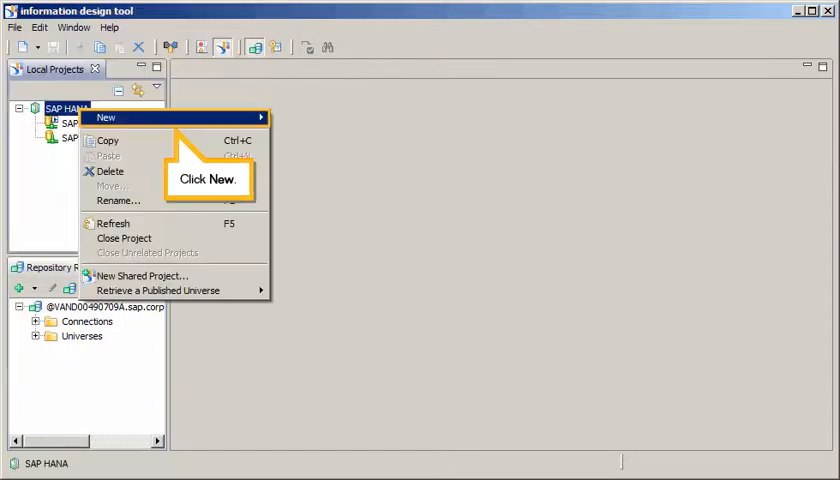
pyautogui.click(116, 118)
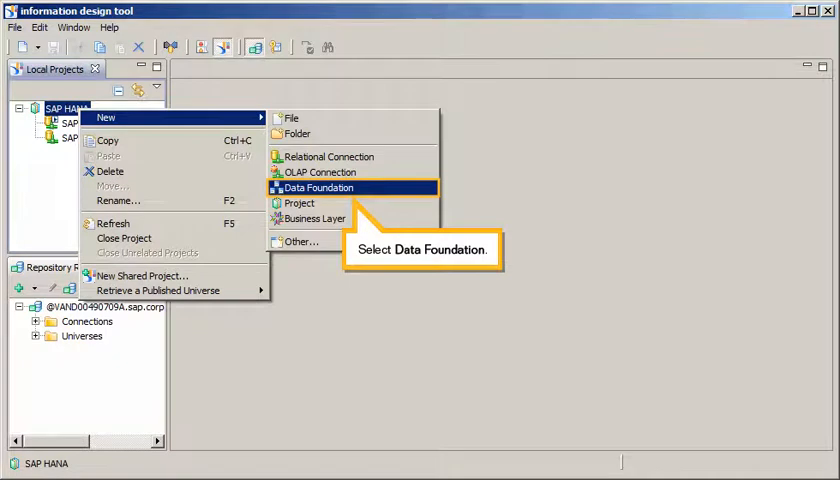
pyautogui.click(316, 188)
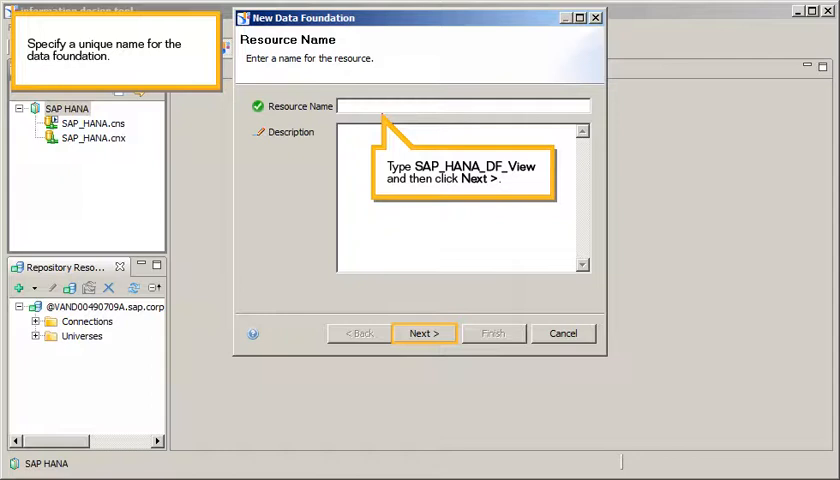
# Create single-source data foundation SAP_HANA_DF_View on the secured SAP_HANA.cns connection.
pyautogui.click(424, 332)
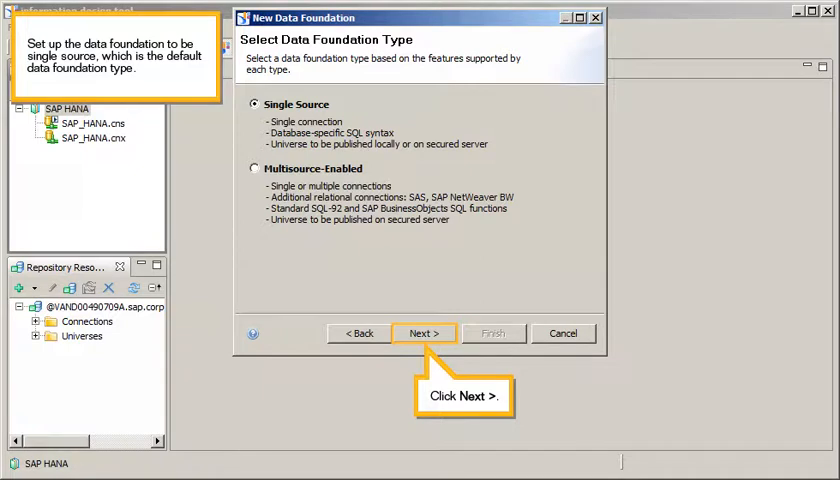
pyautogui.click(424, 332)
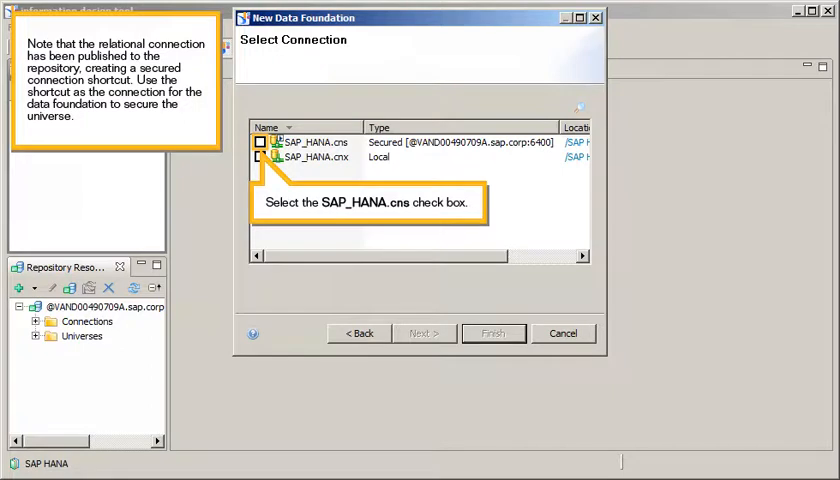
pyautogui.click(260, 142)
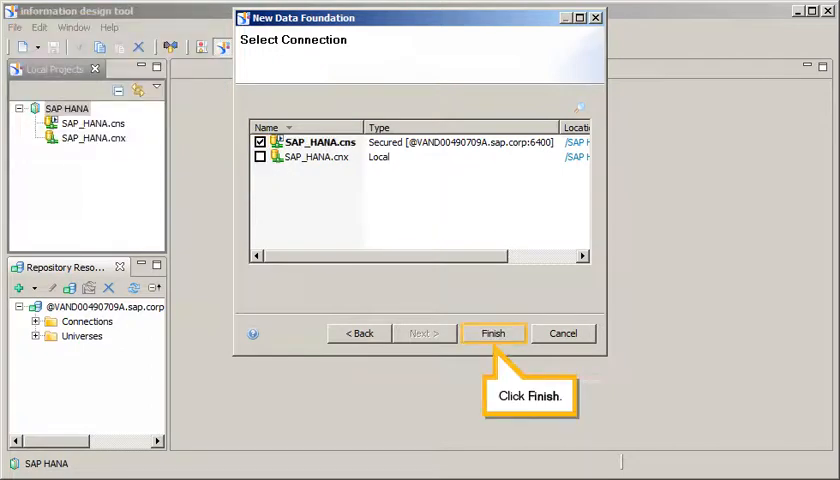
pyautogui.click(492, 332)
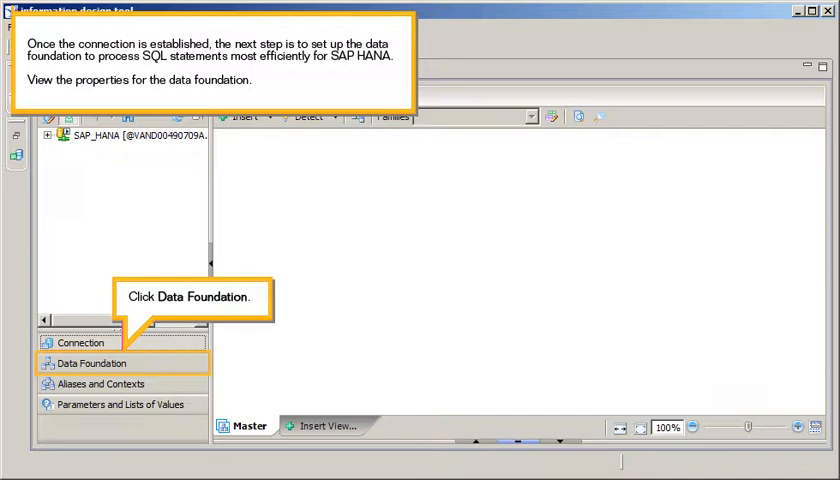
# Show the properties of SAP_HANA_DF_View.dfx from the Data Foundation pane.
pyautogui.click(92, 364)
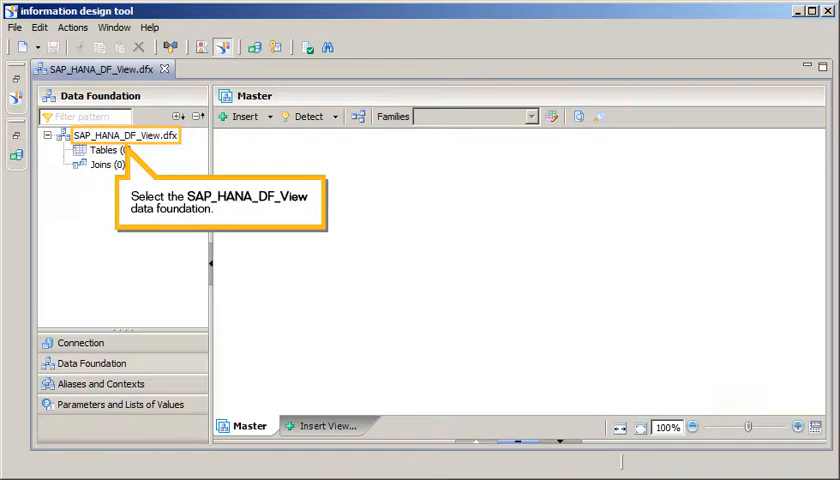
pyautogui.click(120, 136)
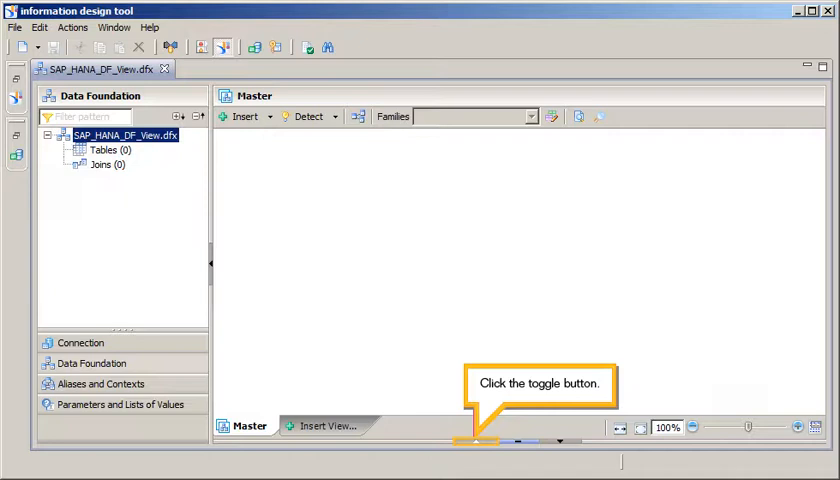
pyautogui.click(476, 438)
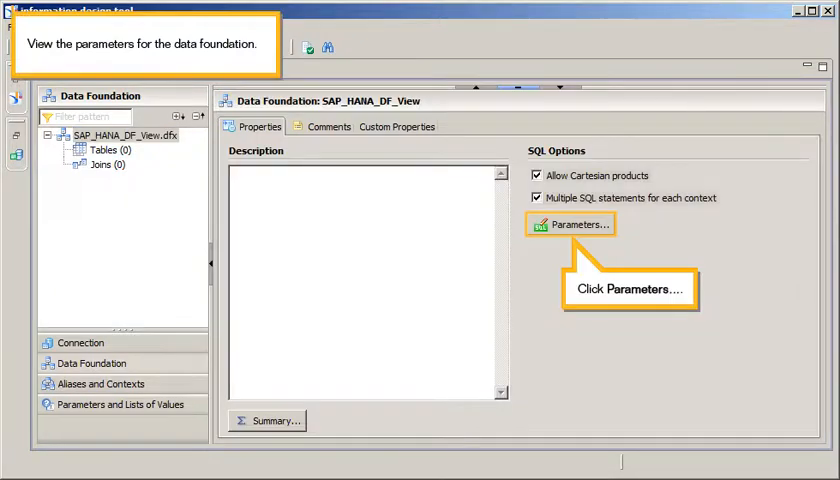
# Set the query script parameter JOIN_BY_SQL to Yes, save, and return to the Connection pane.
pyautogui.click(572, 224)
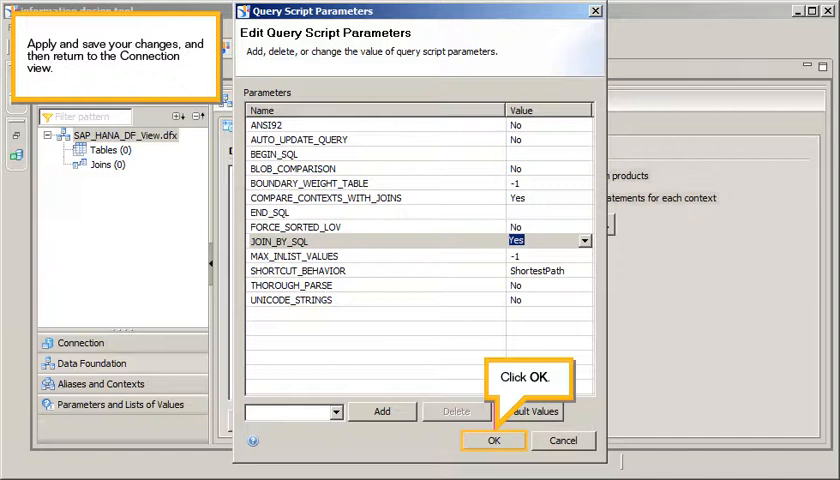
pyautogui.click(496, 440)
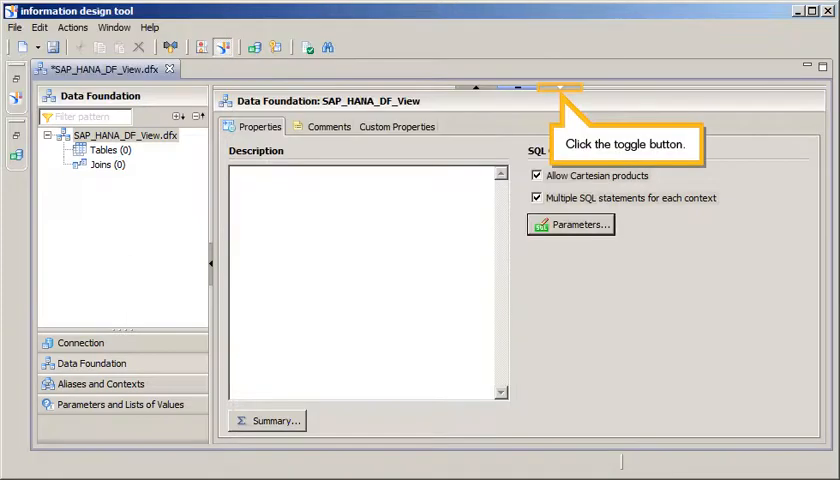
pyautogui.click(564, 84)
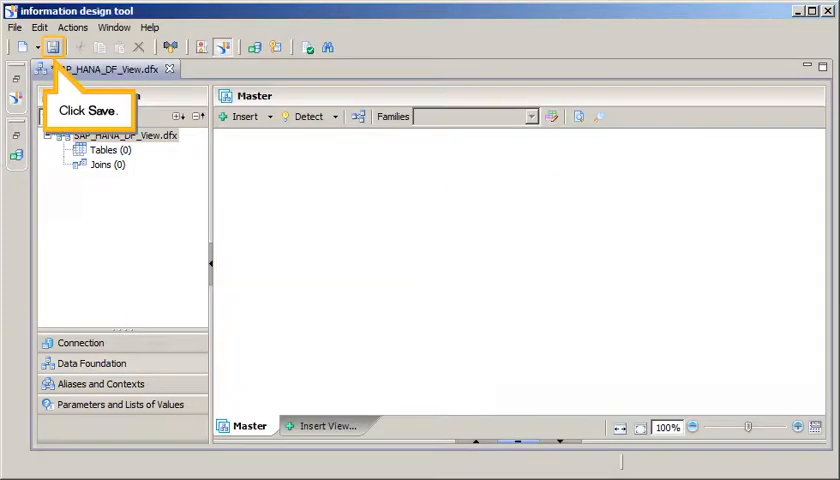
pyautogui.click(52, 48)
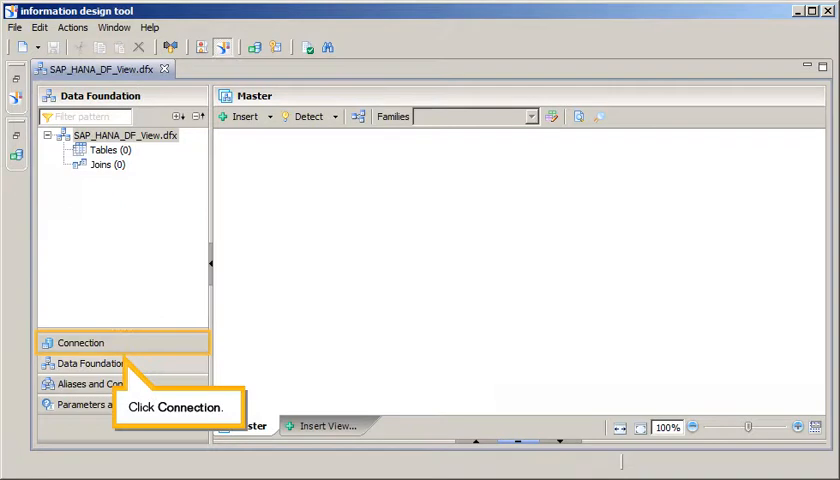
pyautogui.click(80, 342)
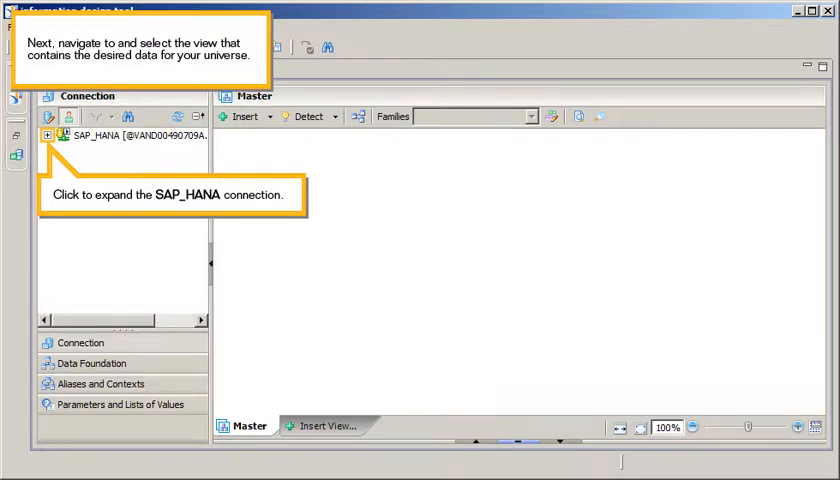
# Expand the SAP_HANA connection and its _SYS_BIC catalog to list the views.
pyautogui.click(46, 136)
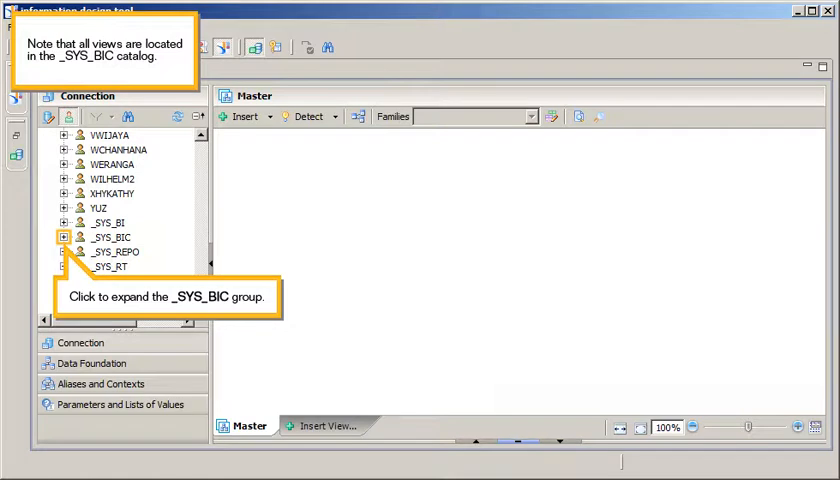
pyautogui.click(66, 236)
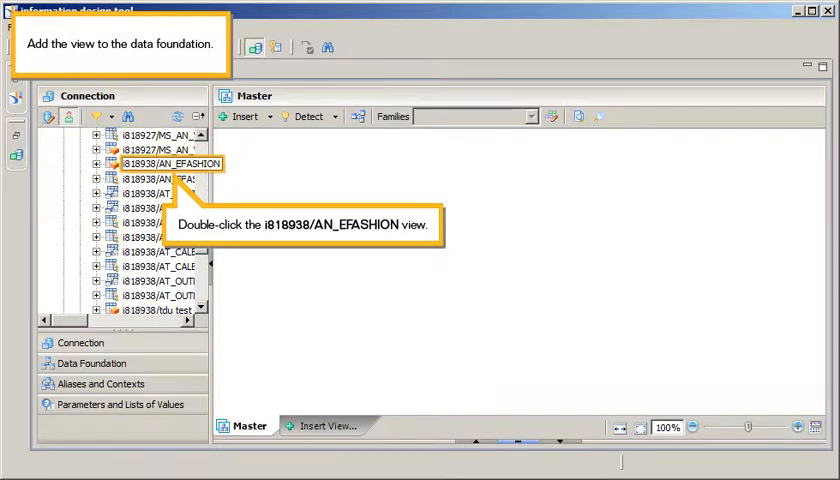
# Add the i818938/AN_EFASHION view to the data foundation and save it.
pyautogui.doubleClick(170, 162)
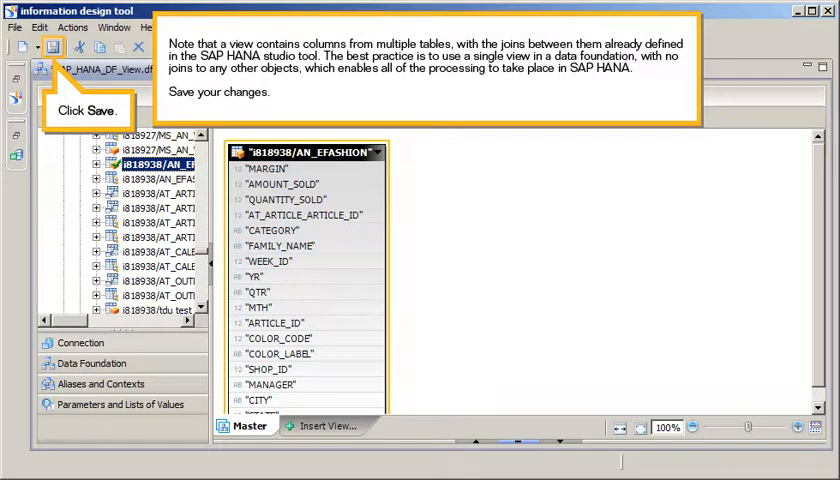
pyautogui.click(52, 48)
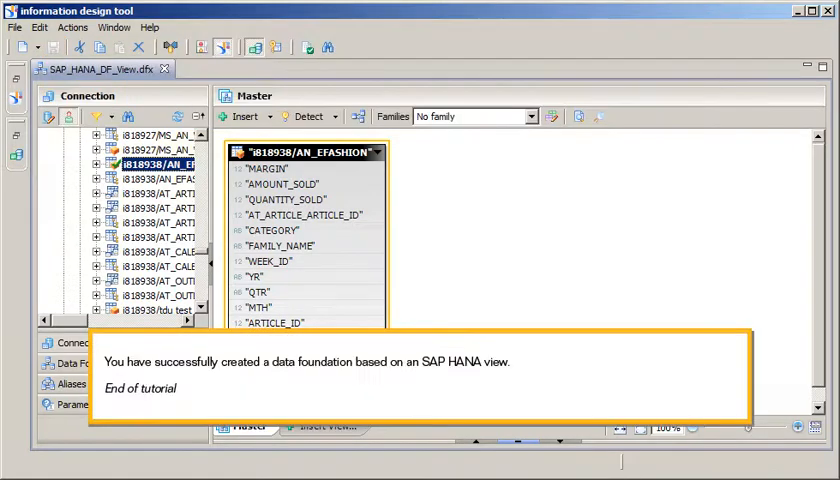